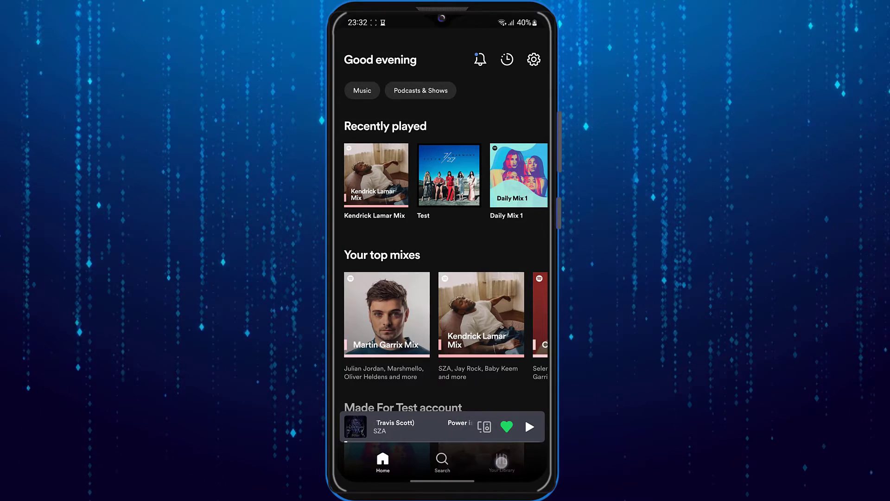
# Step: Switch from the home feed to Your Library with playlists and artists
pyautogui.click(501, 460)
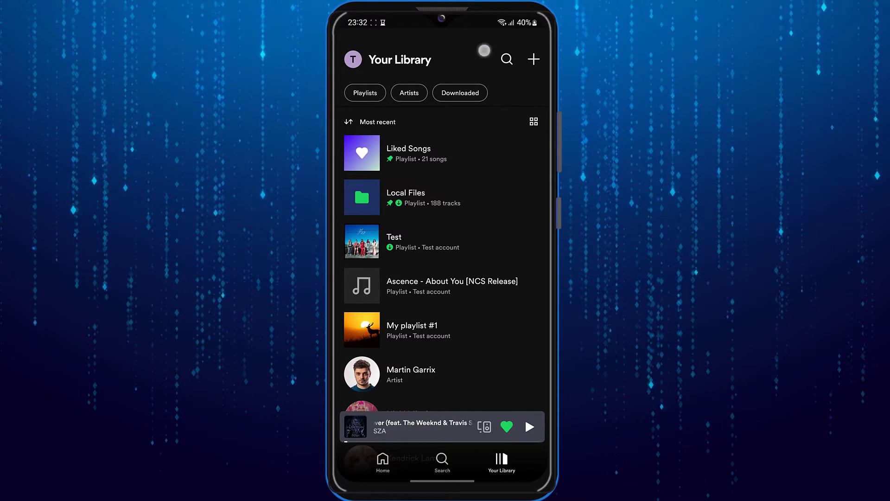
# Step: Create a new empty playlist named 'My Liked Songs' from the library's + menu
pyautogui.click(532, 59)
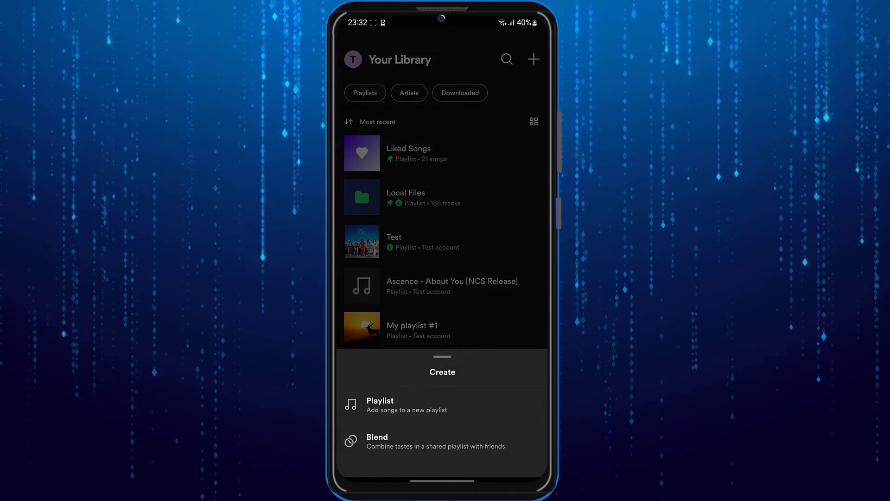
pyautogui.click(379, 400)
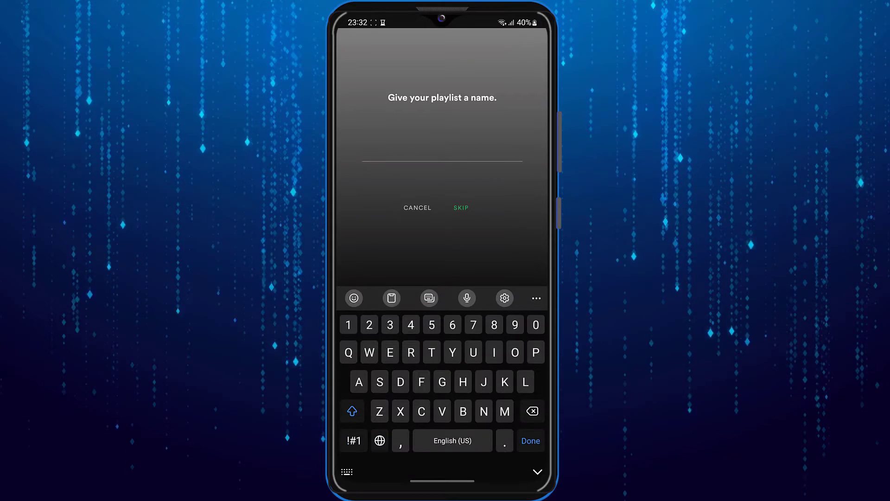
pyautogui.write('My Liked')
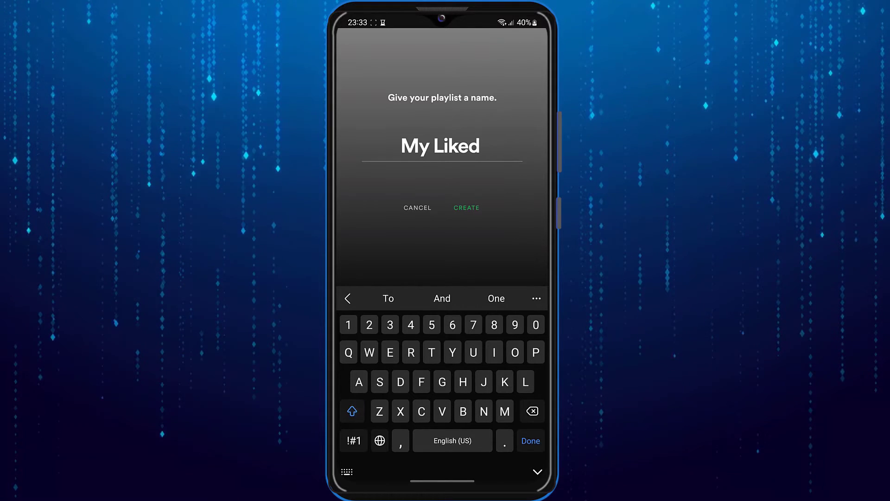
pyautogui.write('Son')
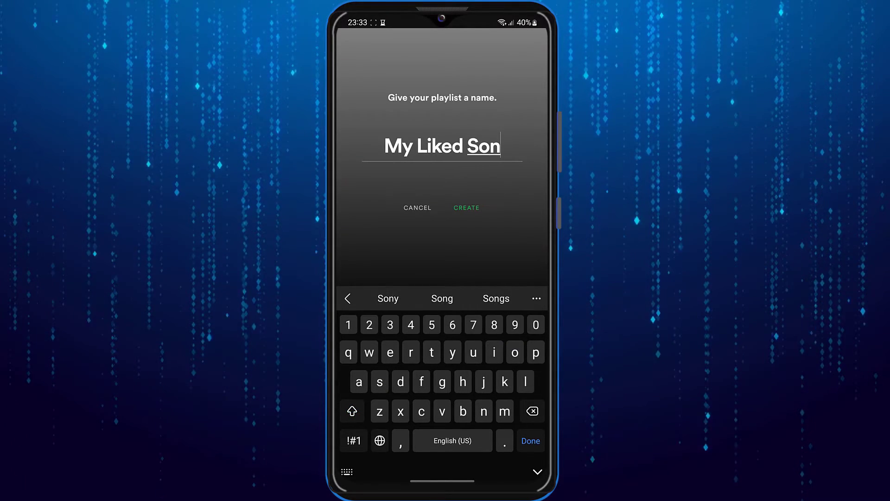
pyautogui.click(466, 207)
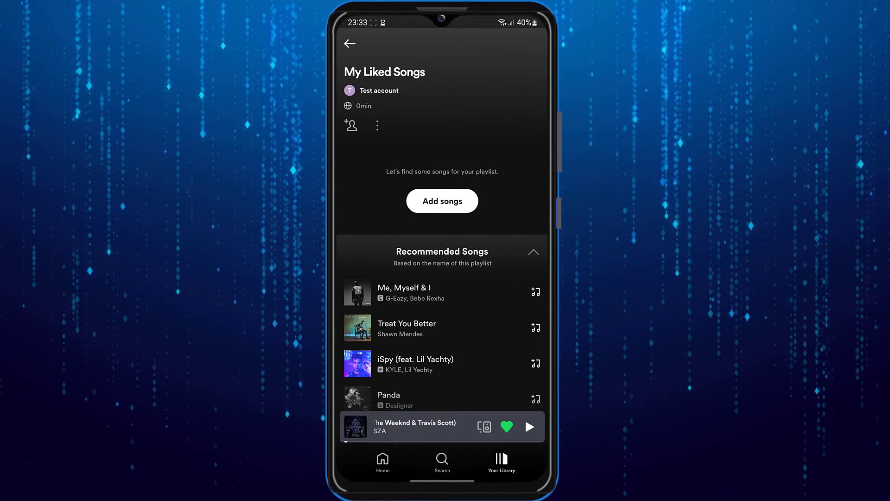
# Step: Add the liked songs one by one from the 'Songs you liked' list
pyautogui.click(442, 200)
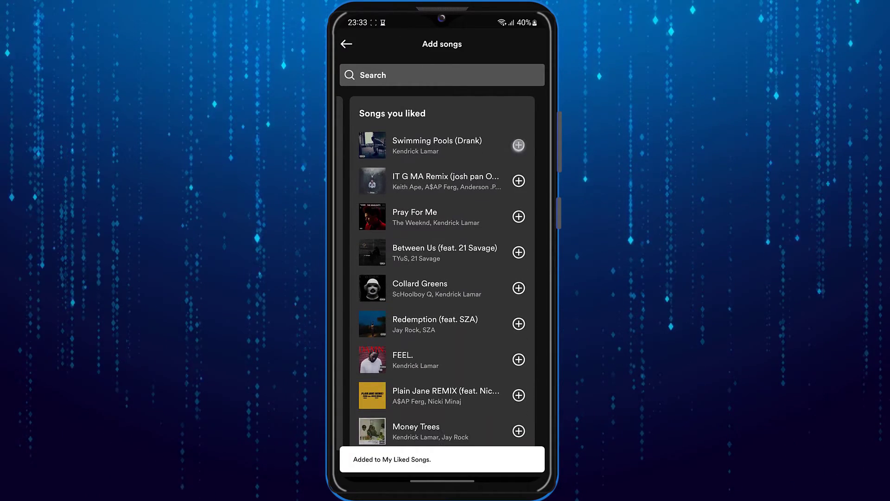
pyautogui.scroll(-3)
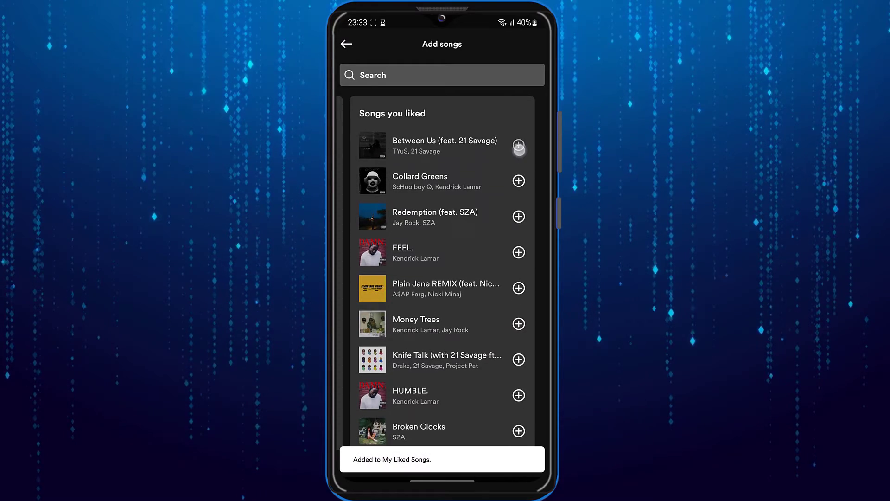
pyautogui.scroll(-3)
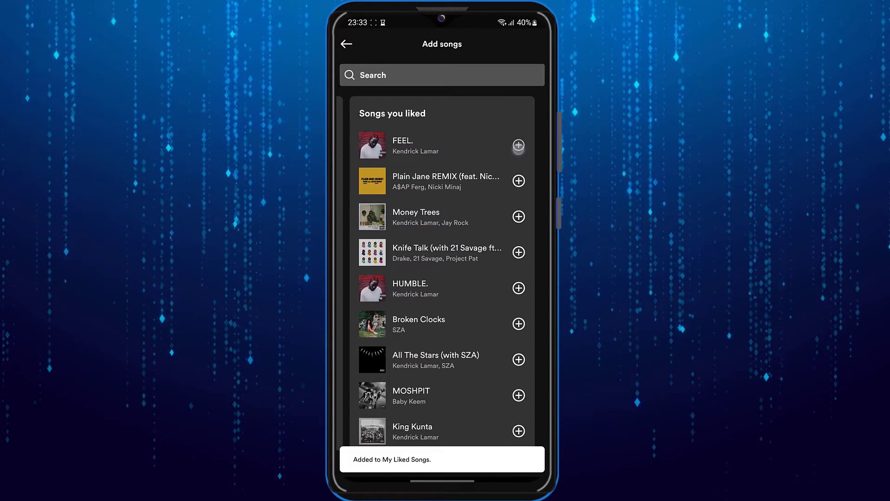
pyautogui.scroll(-3)
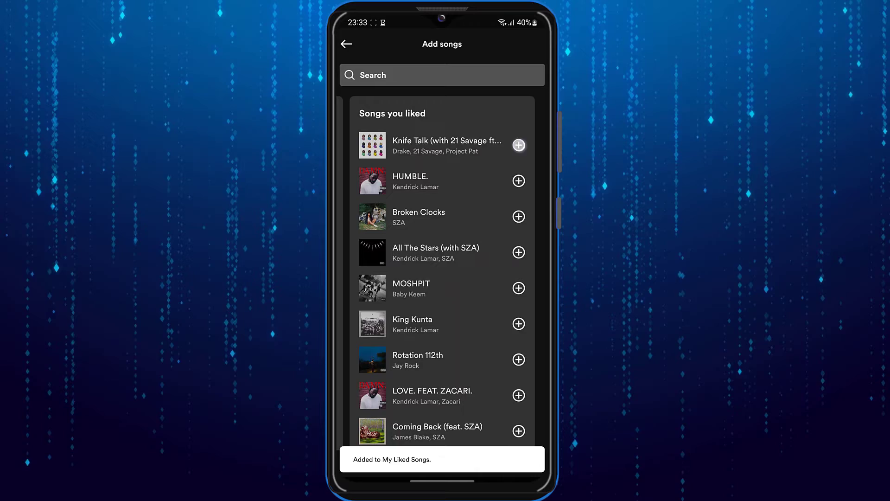
pyautogui.scroll(-3)
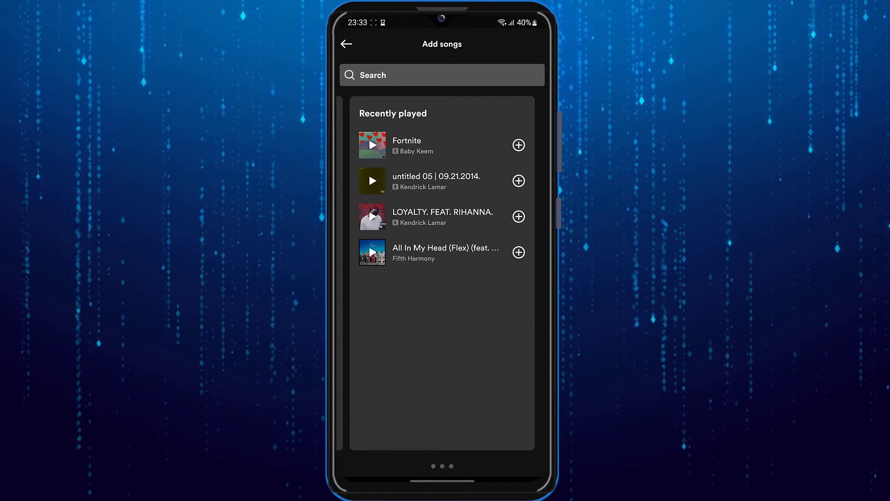
# Step: Go back to the filled playlist and review its added tracks, about 1h 30min
pyautogui.click(347, 44)
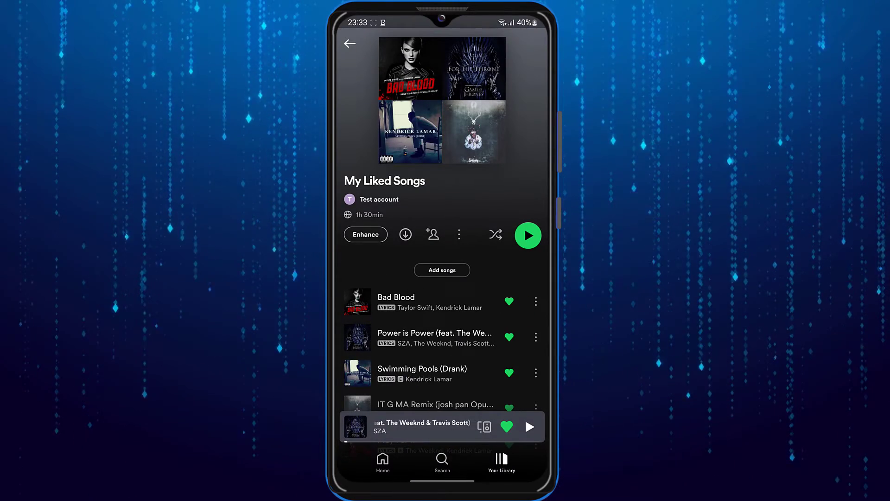
pyautogui.scroll(-3)
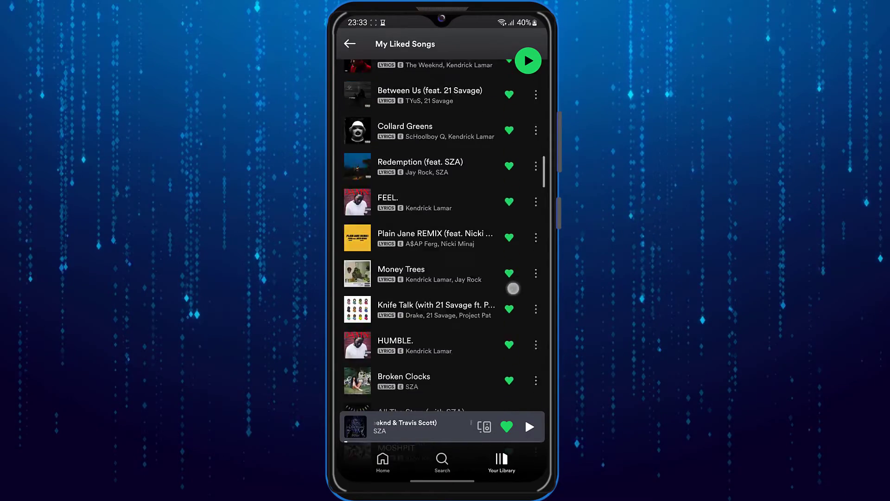
pyautogui.scroll(-3)
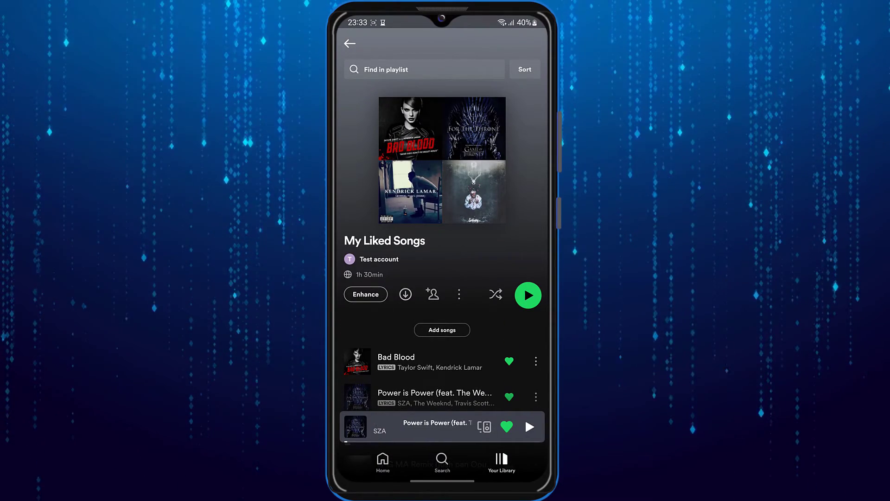
# Step: Copy the playlist's share link to the clipboard via the three-dot Share menu
pyautogui.click(458, 294)
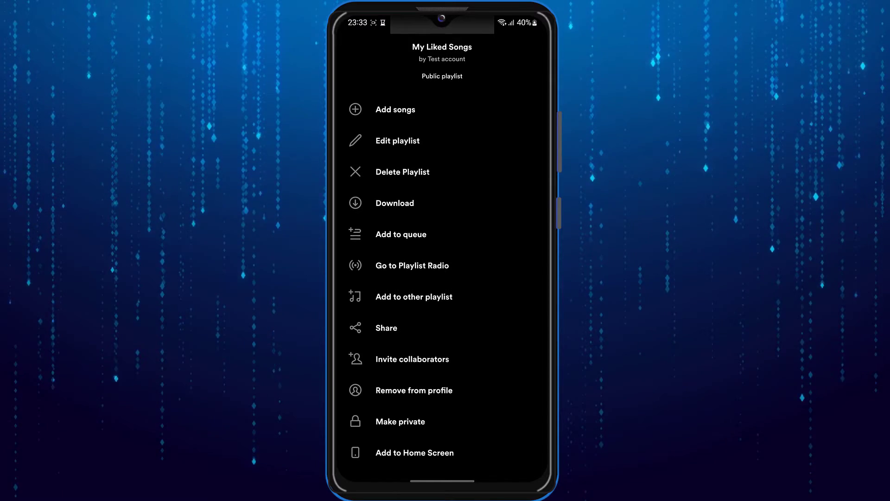
pyautogui.click(385, 328)
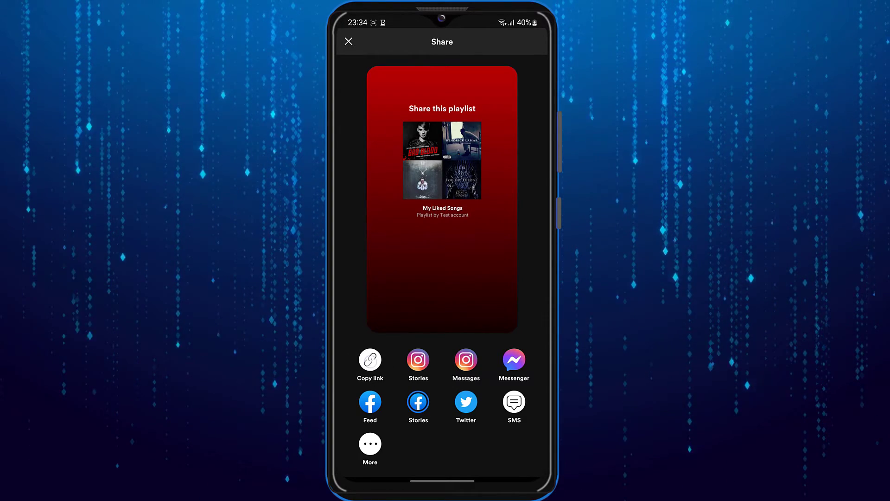
pyautogui.click(369, 359)
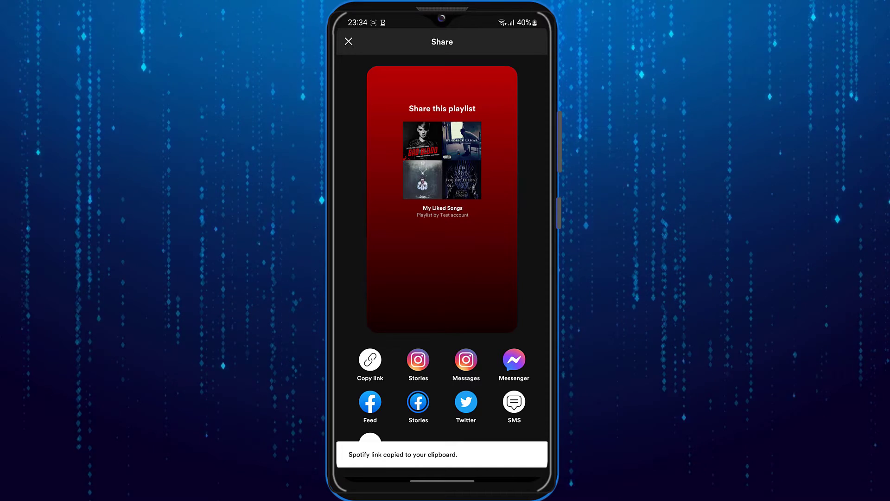